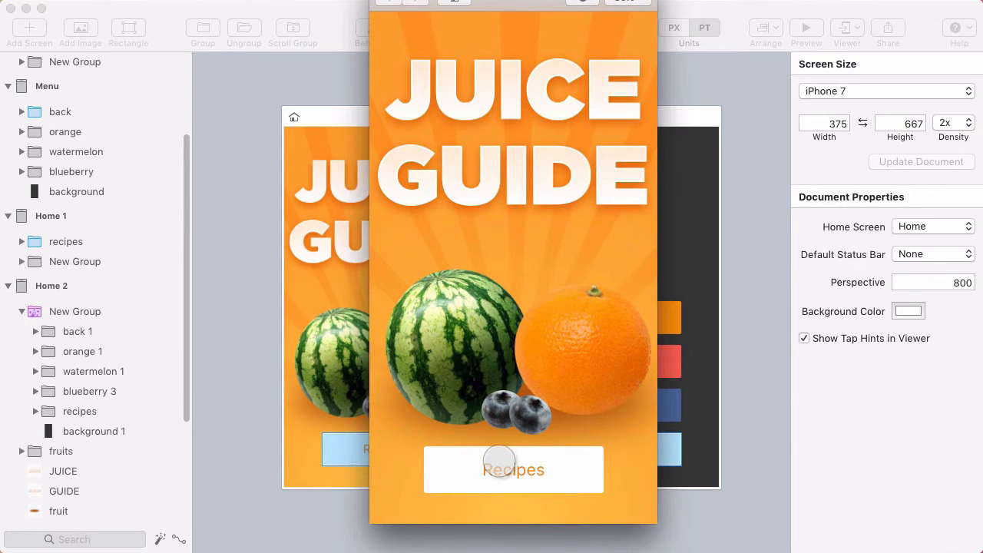
Step: Preview the Recipes tap repeatedly, toggling between the home screen and the revealed menu
click(513, 470)
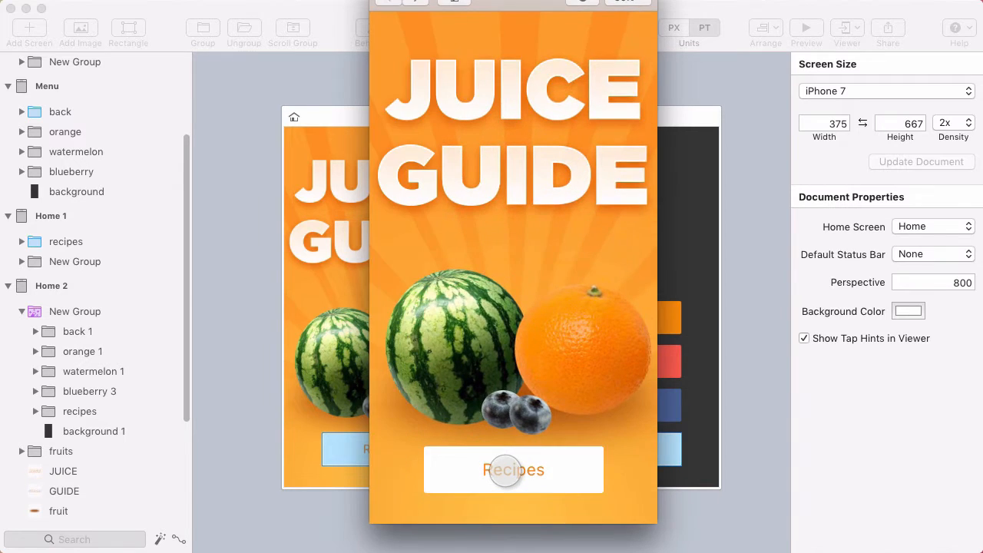
click(513, 470)
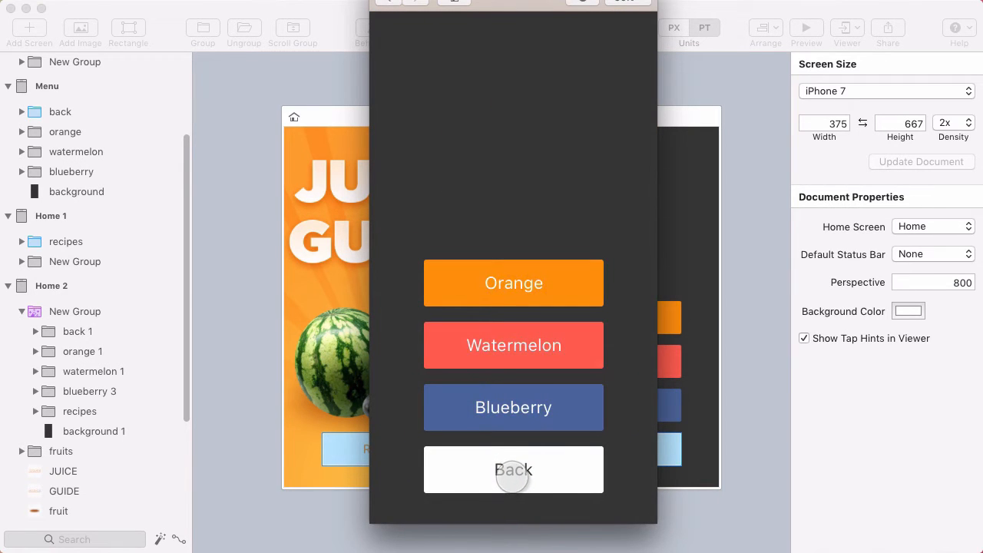
click(513, 470)
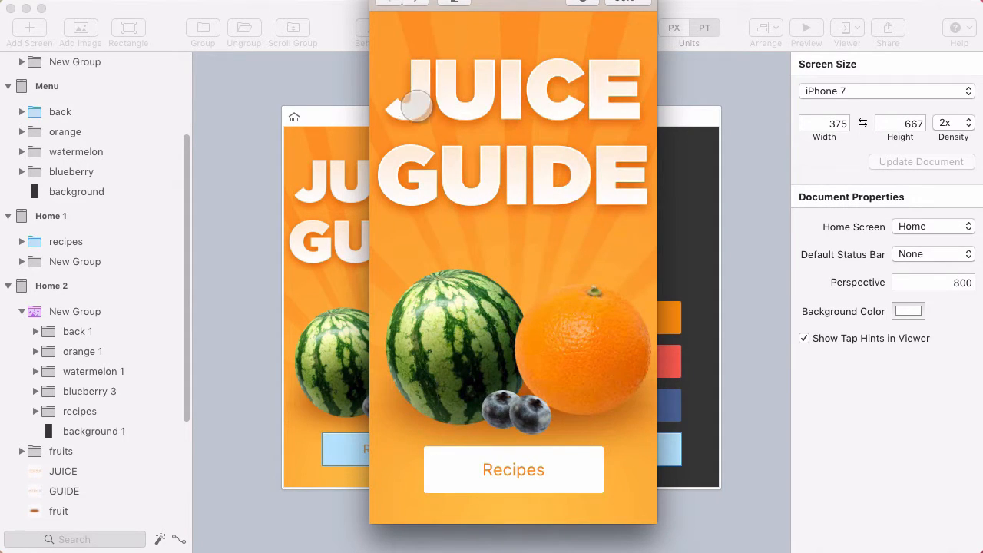
click(512, 470)
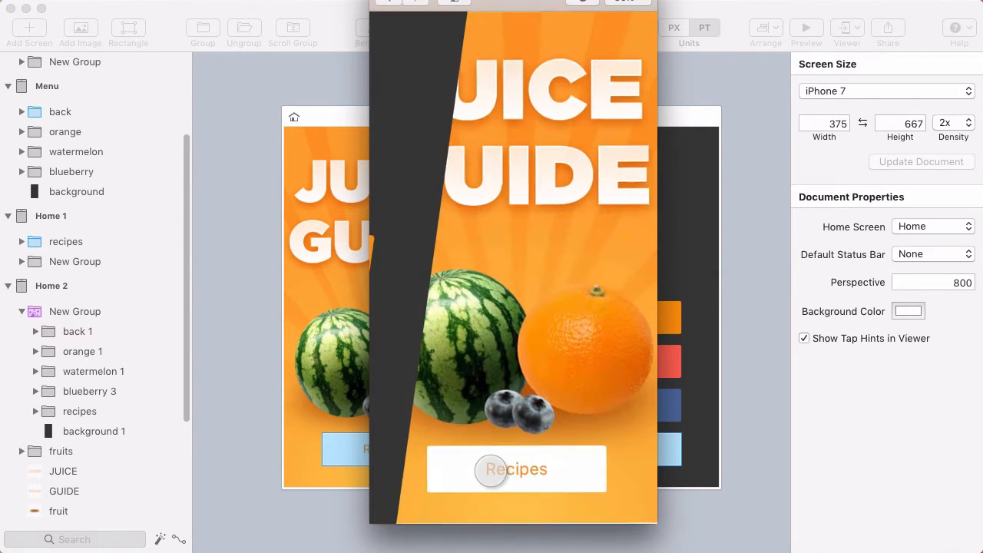
click(516, 470)
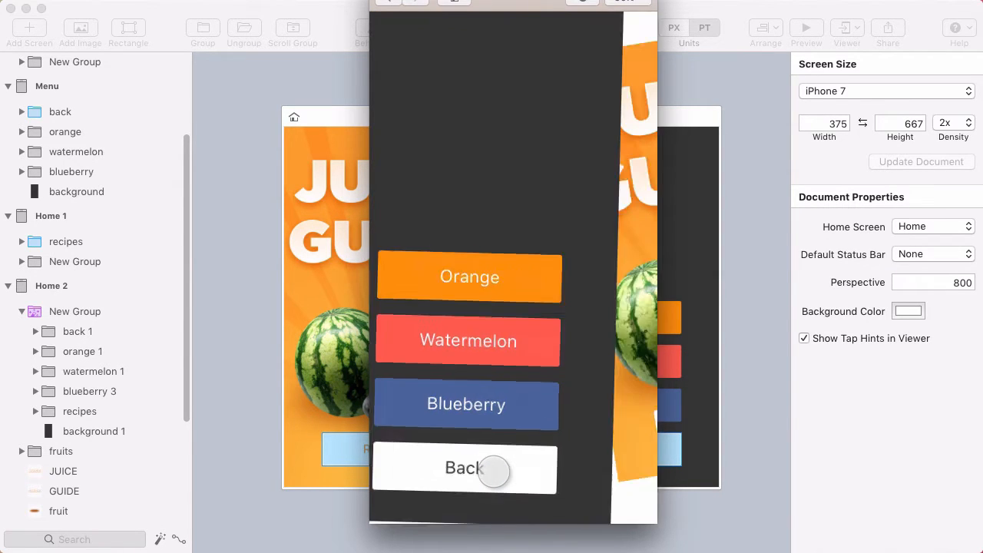
click(464, 469)
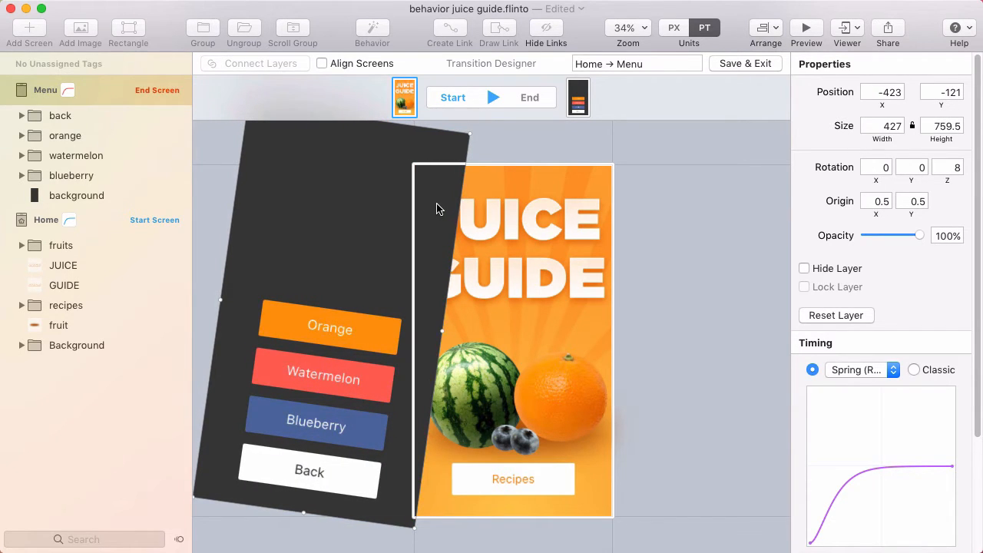
mouse_move(537, 268)
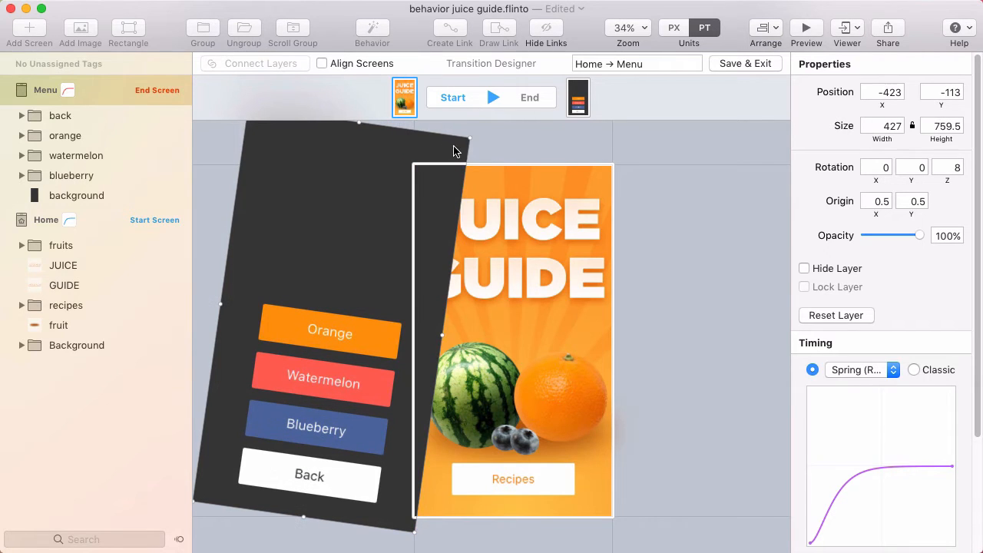
mouse_move(920, 239)
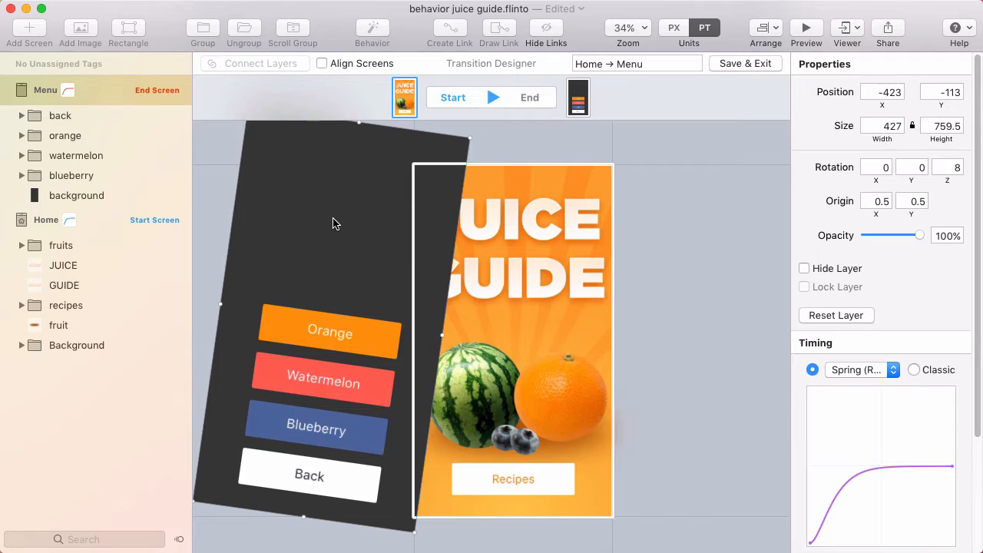
mouse_move(368, 215)
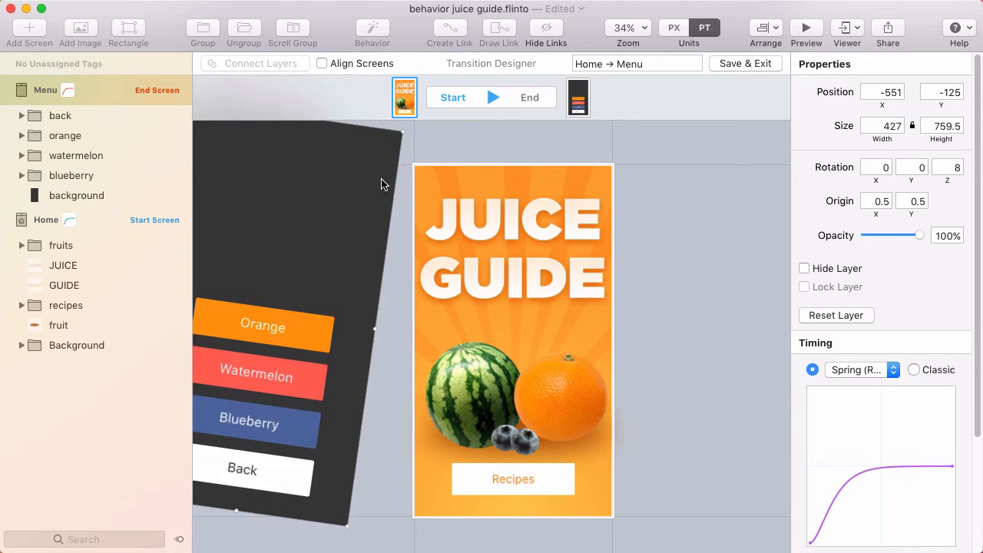
Step: Lower the Menu layer's start opacity to 0% and return to the main canvas
drag(918, 235, 875, 235)
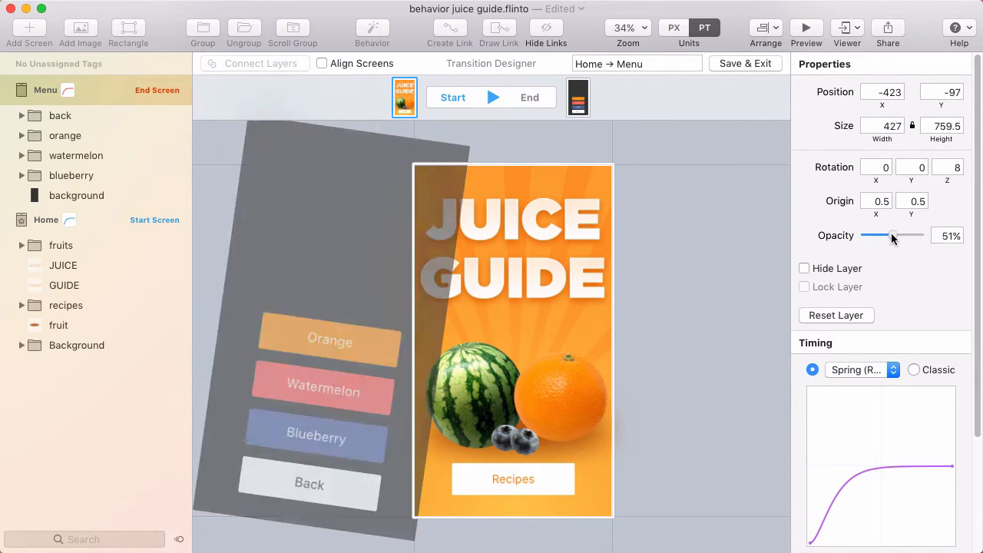
drag(873, 235, 865, 235)
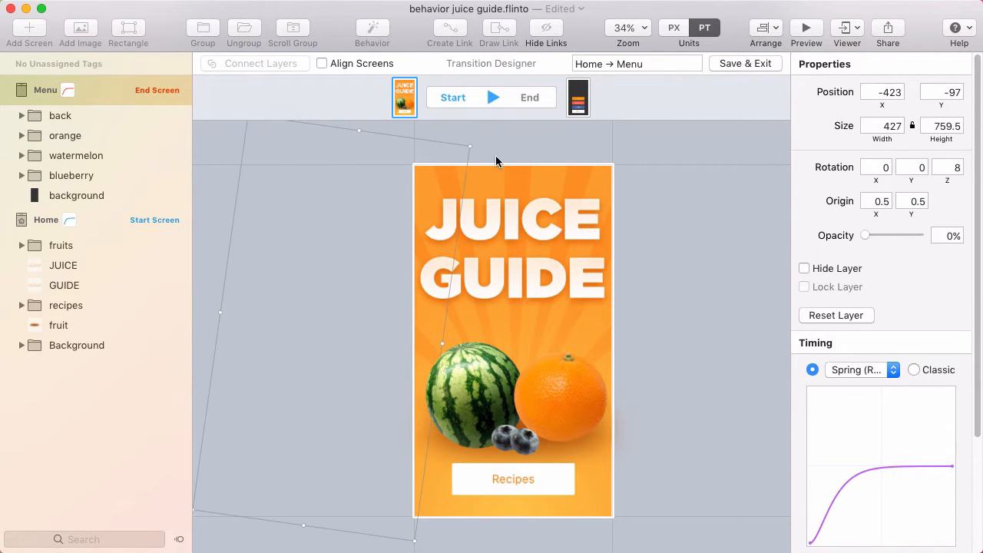
mouse_move(571, 123)
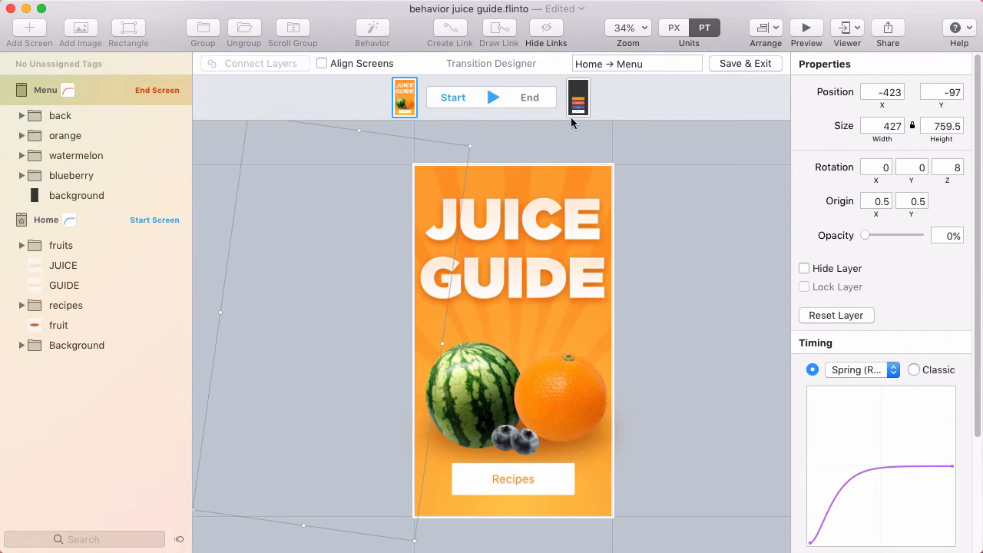
mouse_move(459, 131)
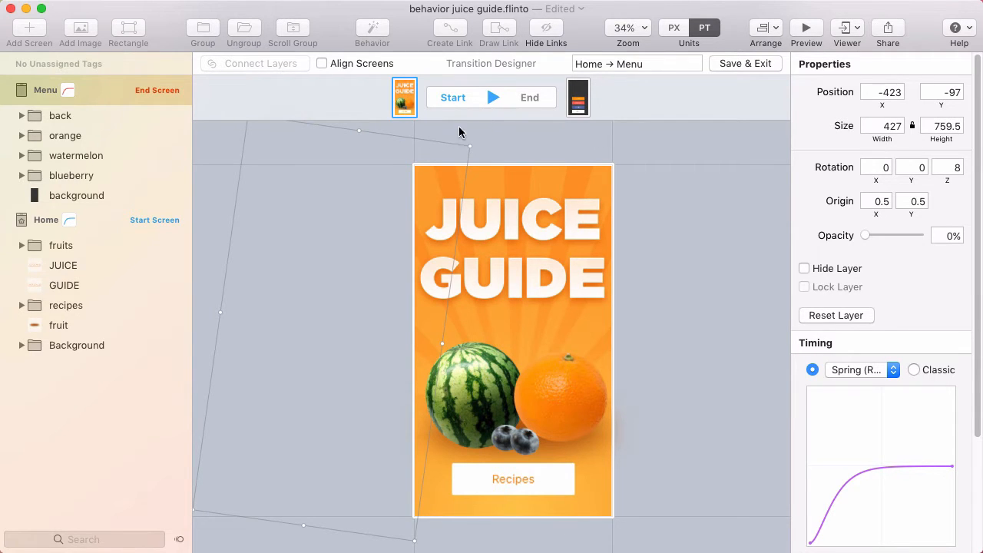
click(528, 97)
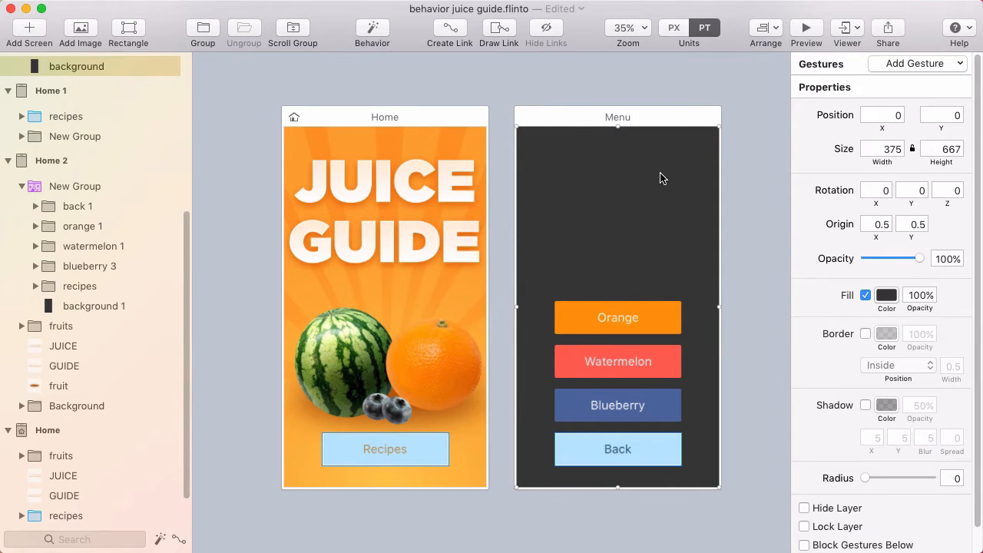
Step: Reduce the Menu background opacity to about 87% so it is slightly see-through
drag(918, 258, 914, 258)
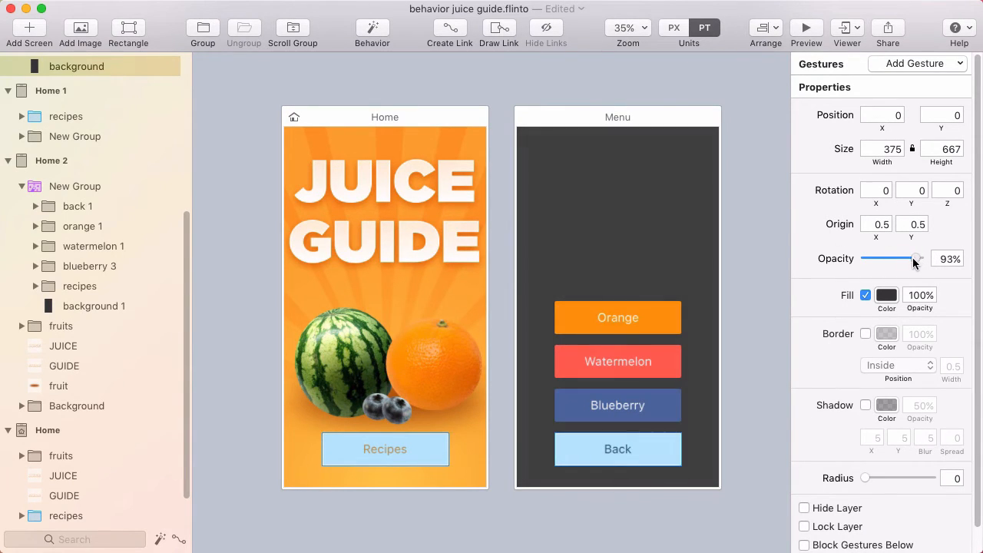
drag(919, 258, 913, 258)
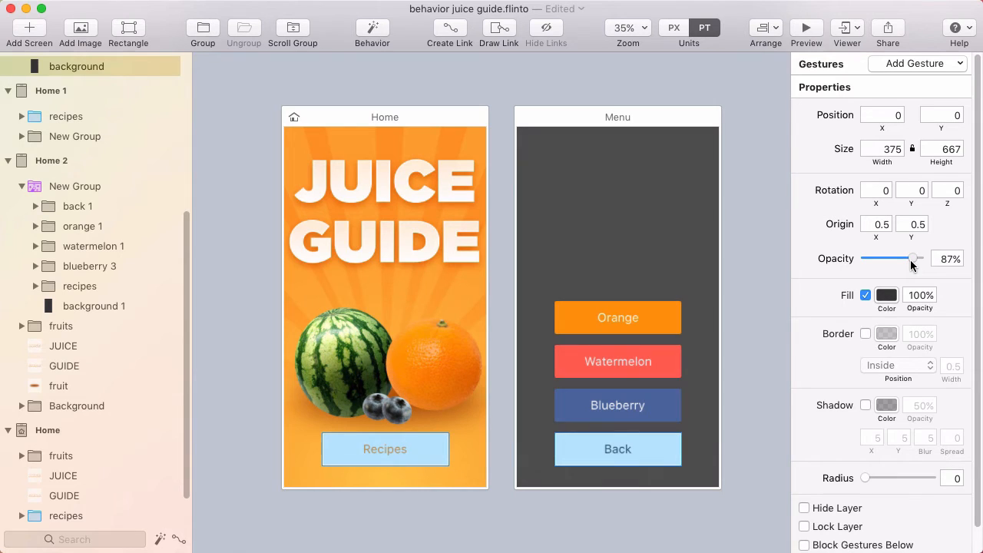
drag(912, 258, 909, 258)
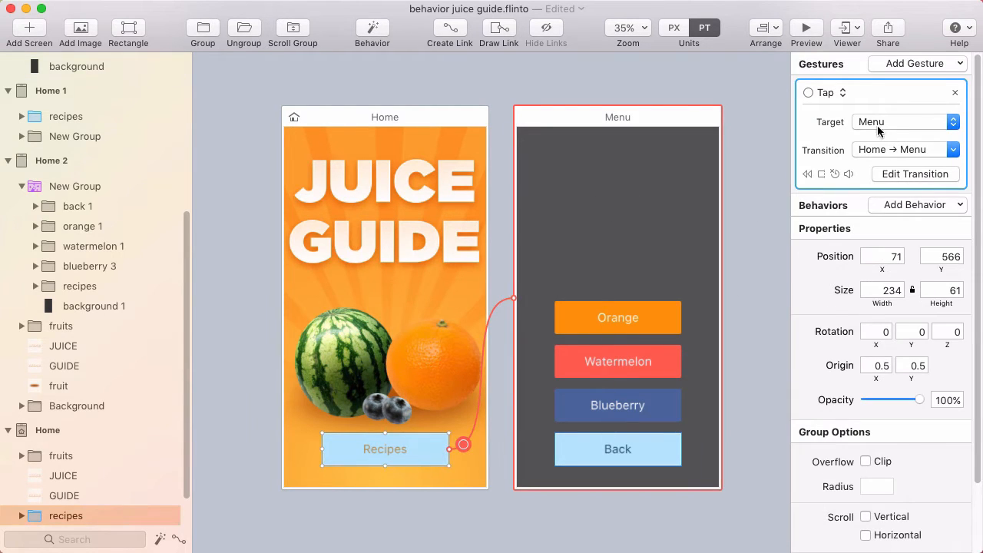
Step: Reopen the Home → Menu transition for editing with Align Screens enabled
click(953, 149)
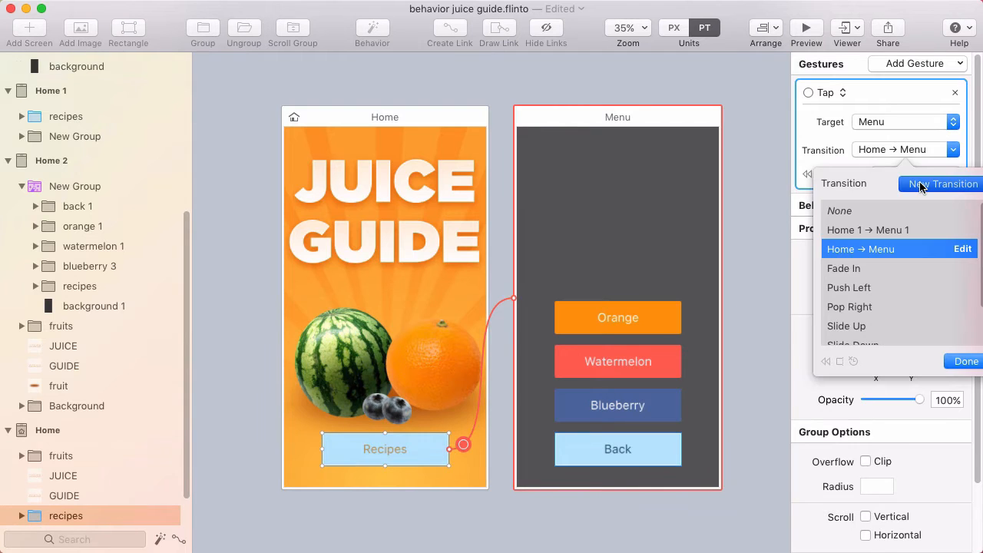
click(962, 249)
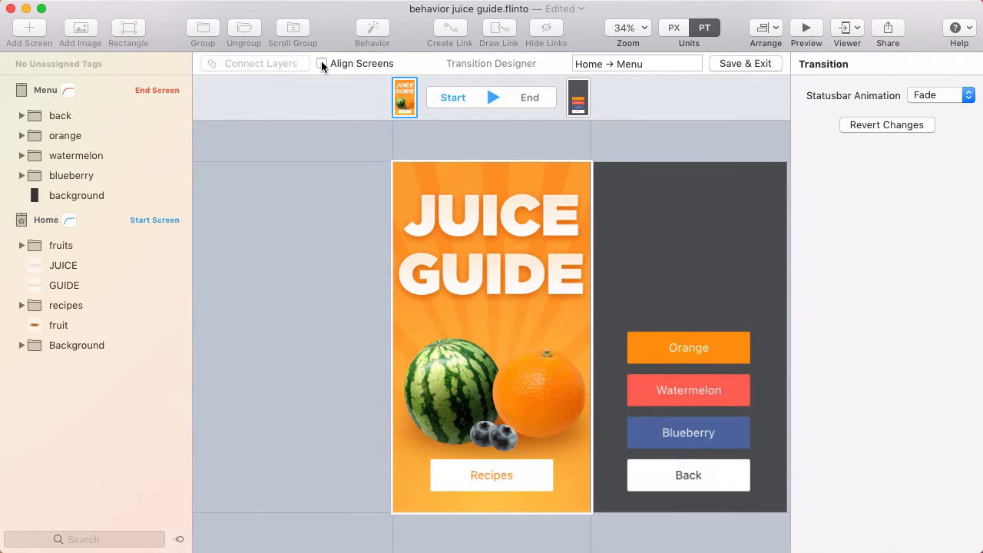
click(322, 63)
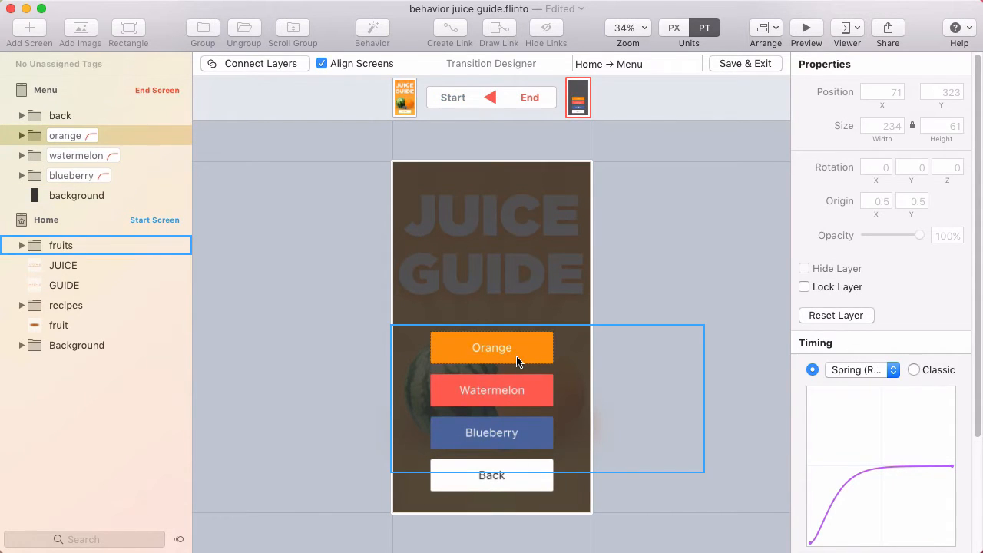
Step: Make the Menu background fully transparent at the start, then select the JUICE title layer
click(76, 195)
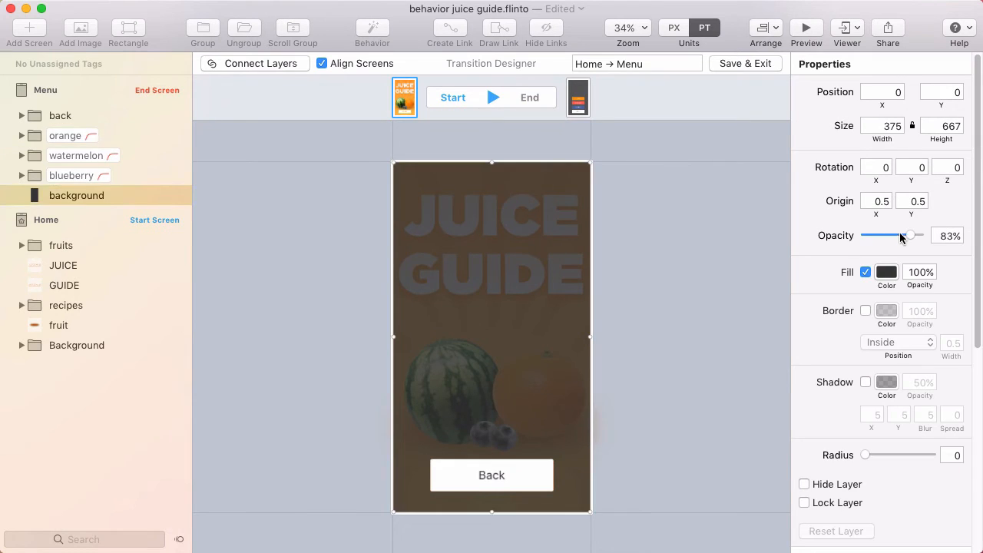
drag(909, 235, 863, 235)
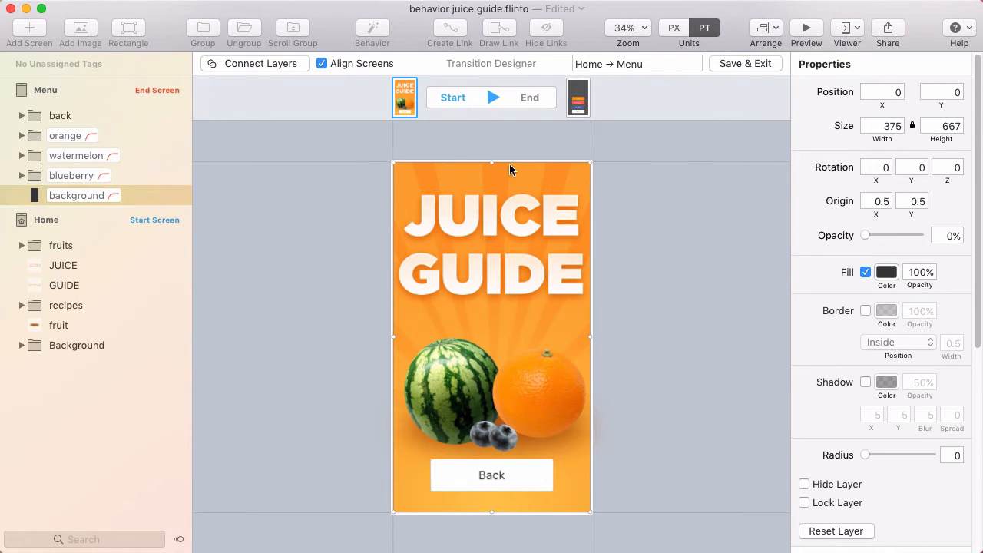
mouse_move(479, 283)
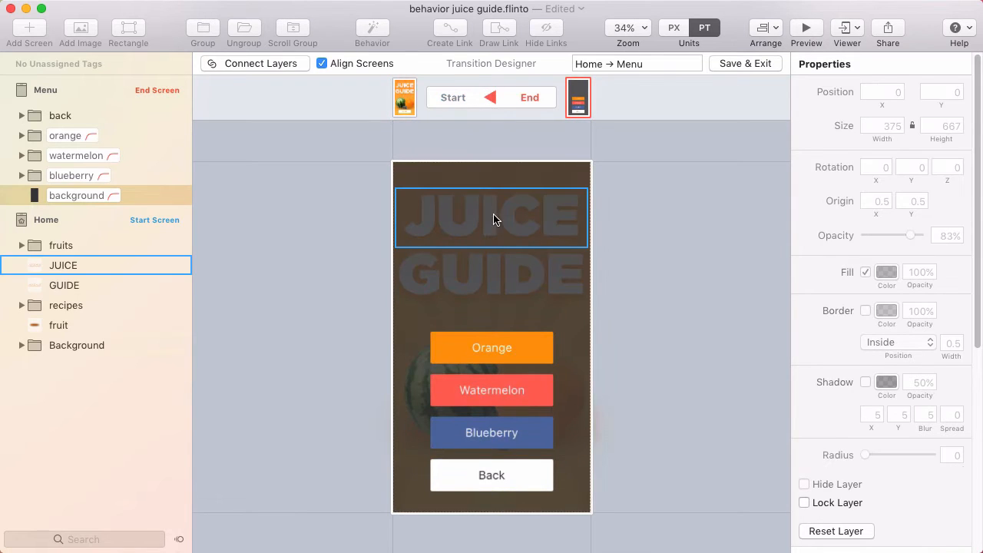
mouse_move(545, 252)
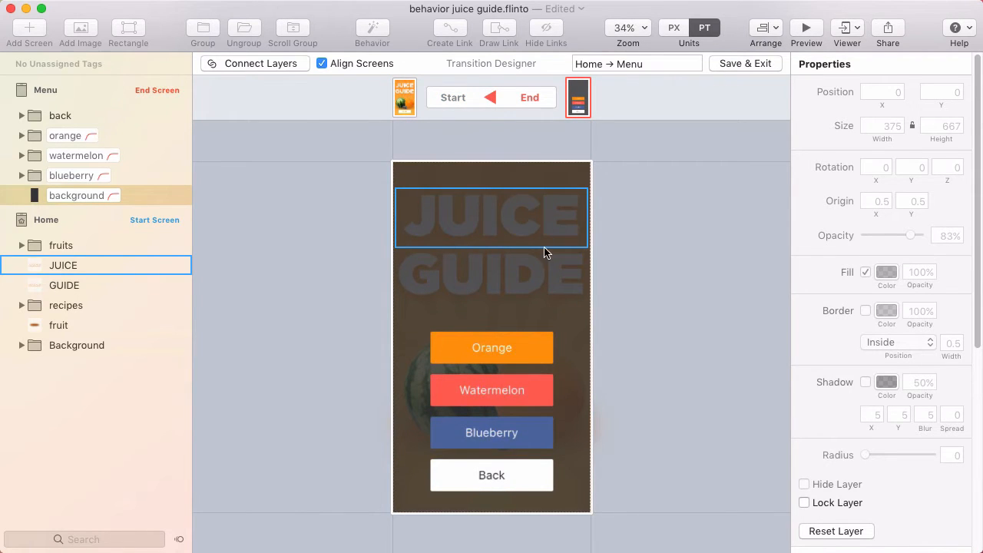
mouse_move(505, 227)
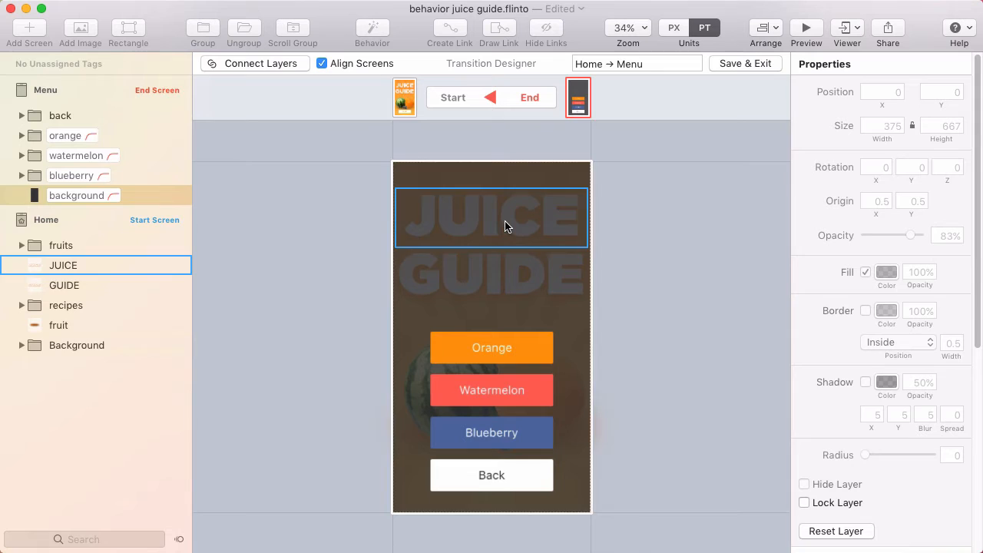
mouse_move(536, 200)
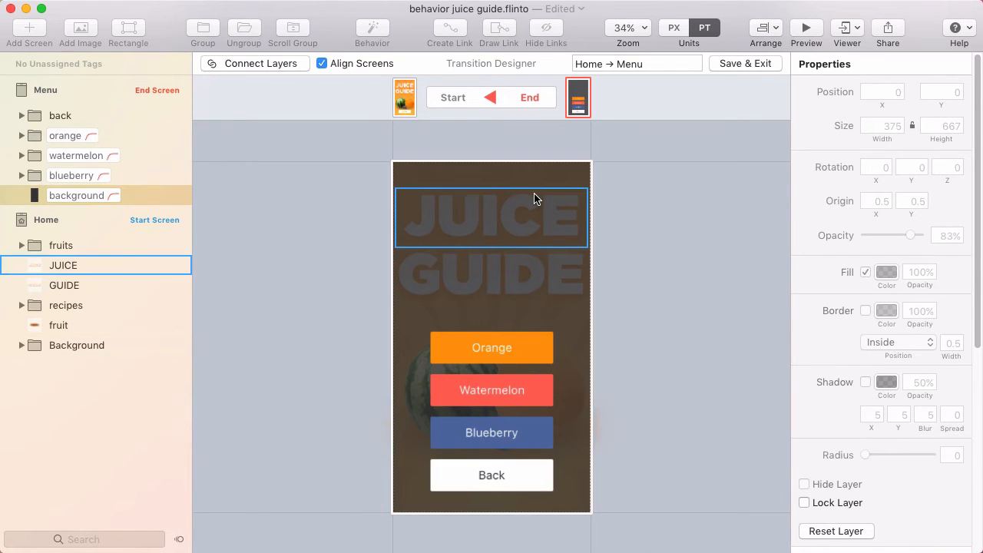
mouse_move(571, 193)
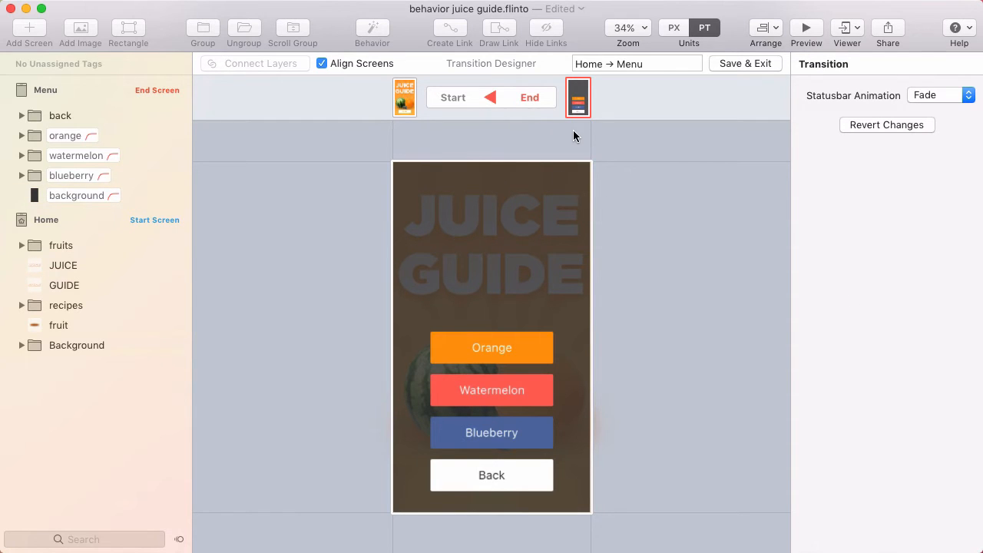
mouse_move(715, 77)
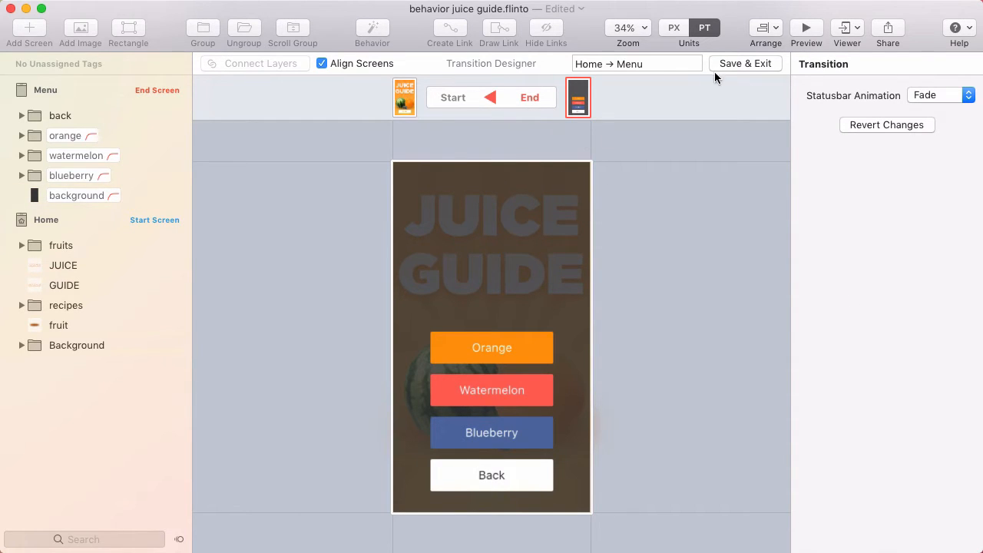
click(744, 63)
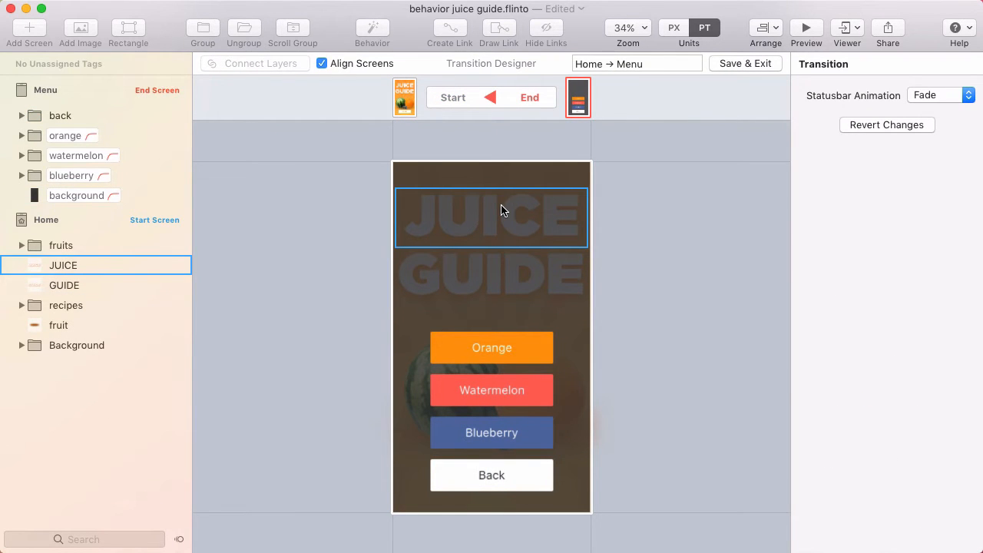
mouse_move(495, 209)
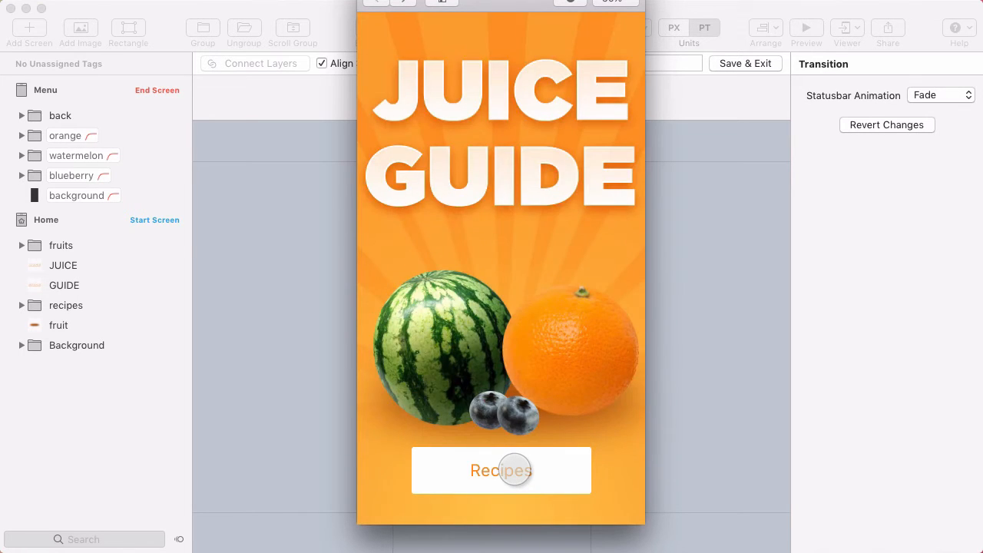
click(501, 470)
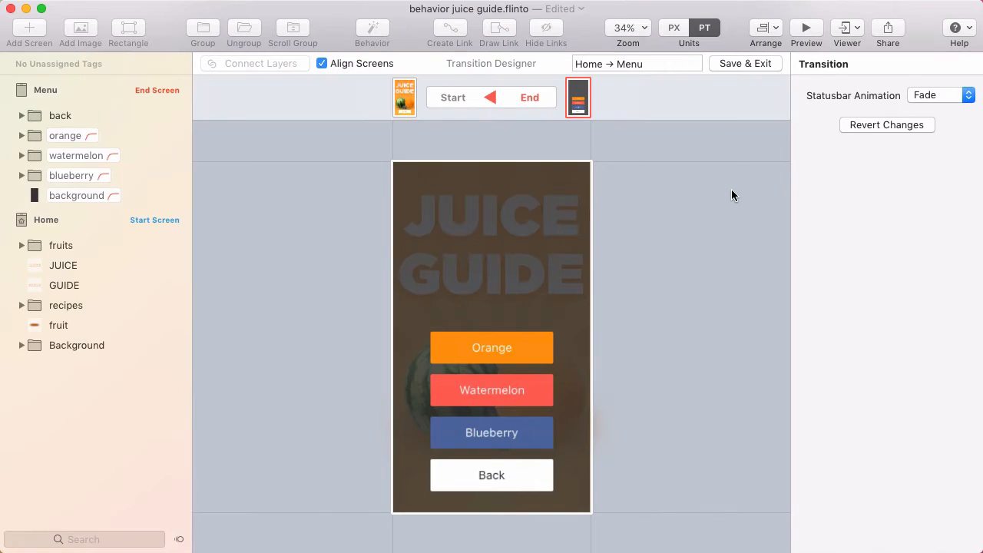
Step: Save and exit the transition, then select Menu 1's faded 80% background on the canvas
click(743, 63)
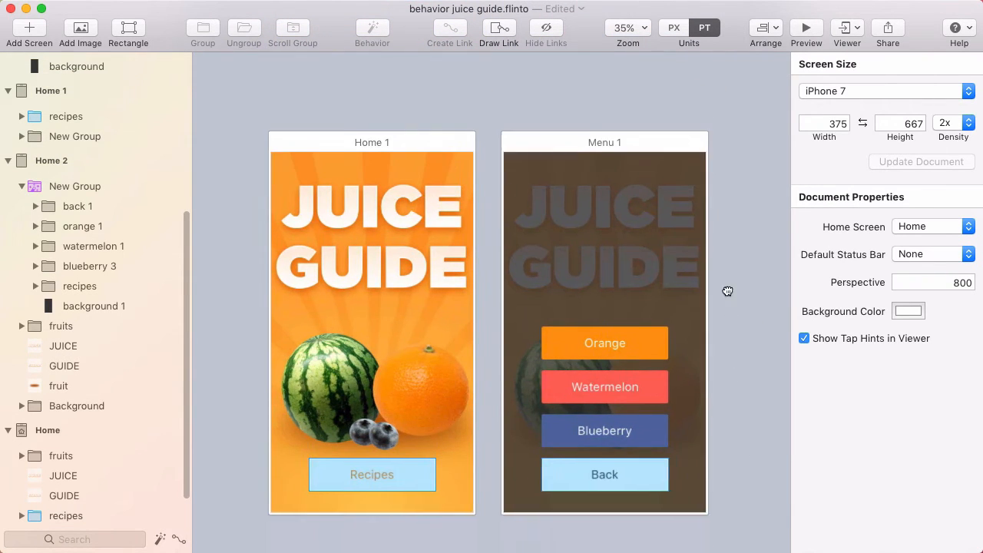
click(74, 135)
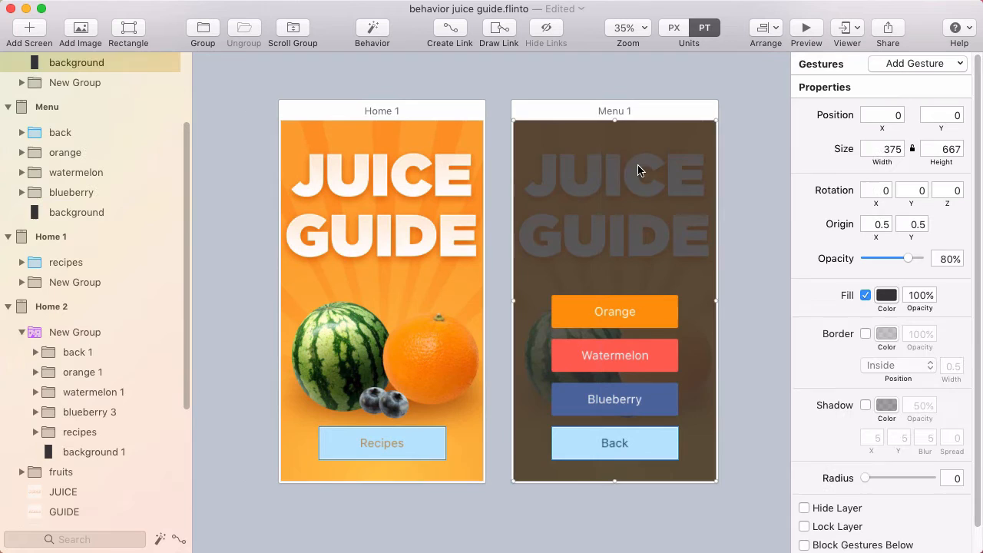
drag(642, 169, 665, 193)
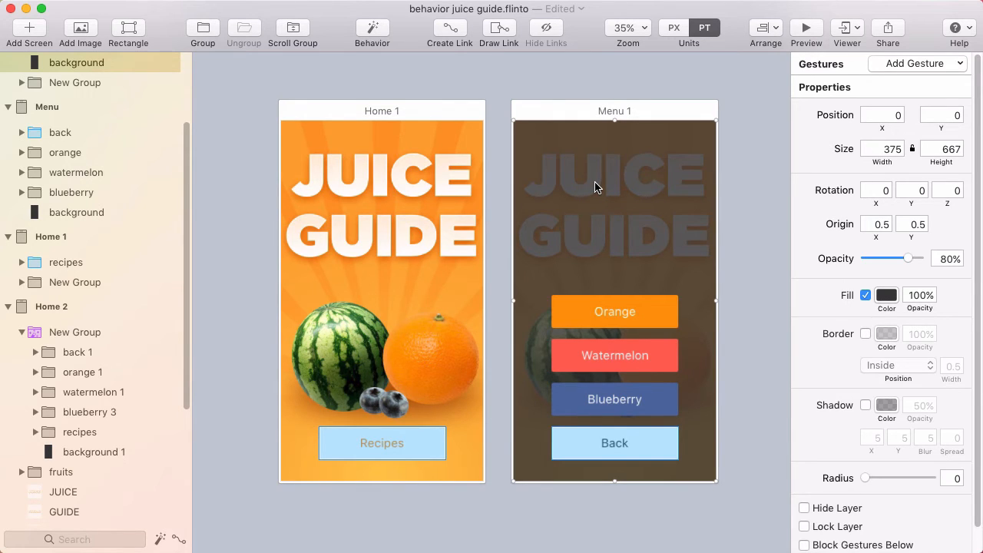
mouse_move(576, 218)
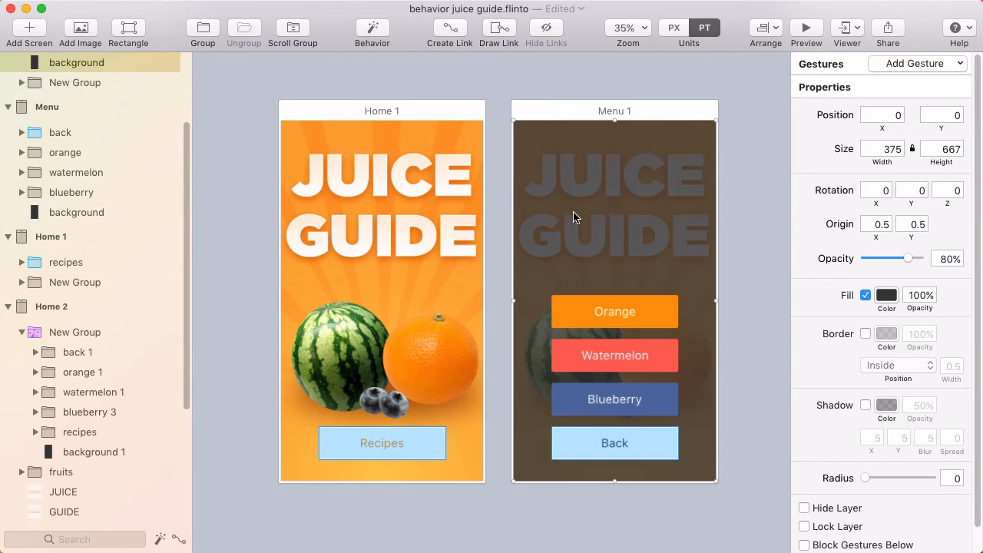
mouse_move(605, 93)
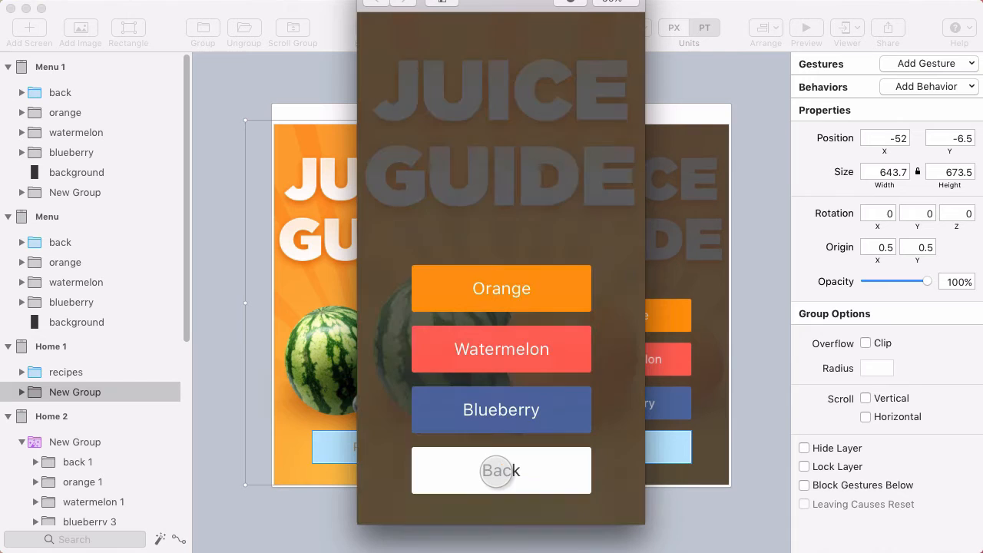
click(501, 470)
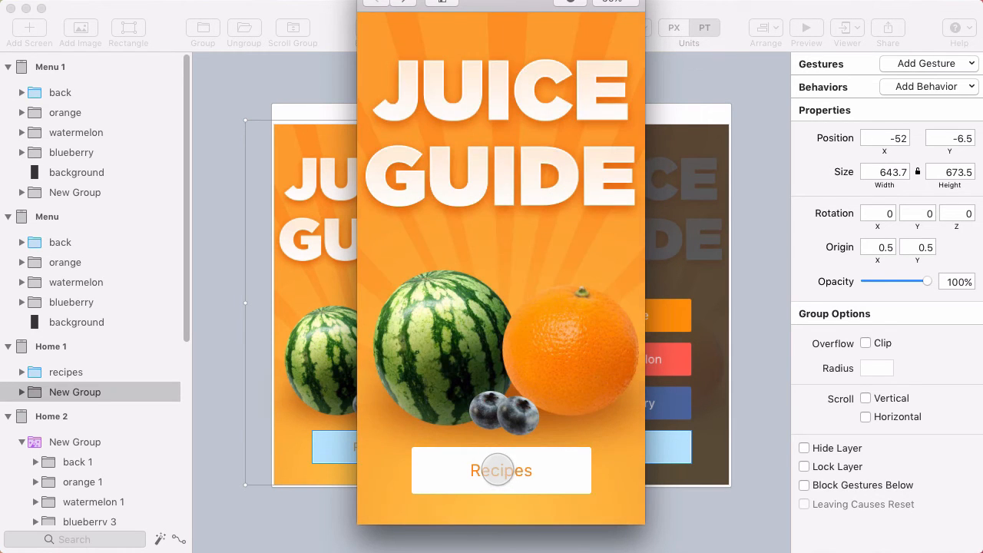
click(501, 470)
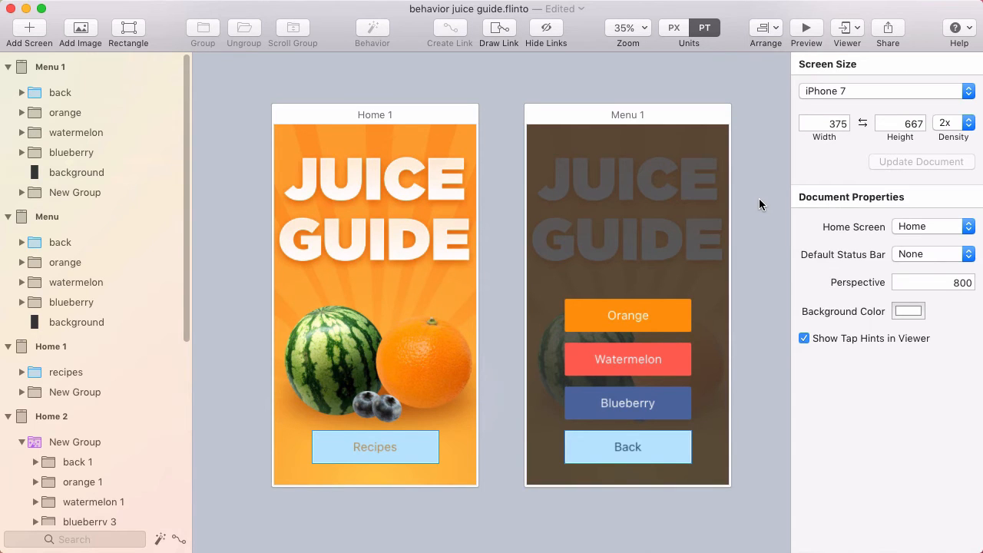
Step: Isolate the Home 2 screen and test tapping Recipes to trigger the menu reveal behavior
scroll(down, 3)
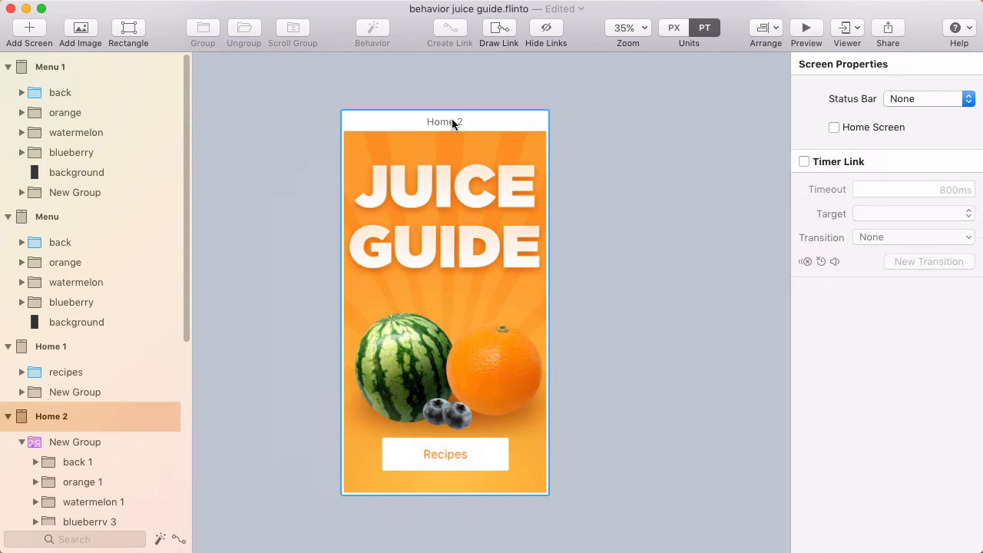
click(76, 442)
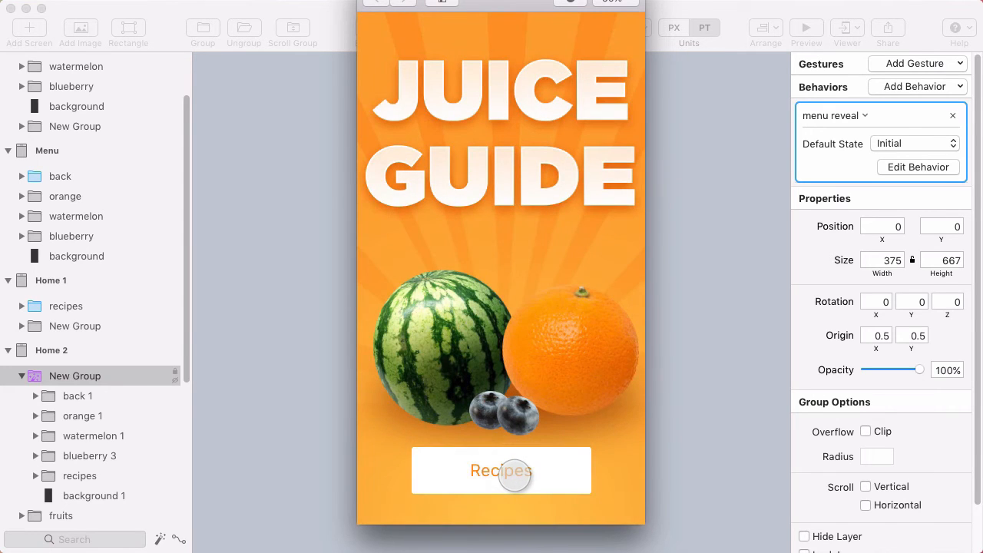
click(501, 470)
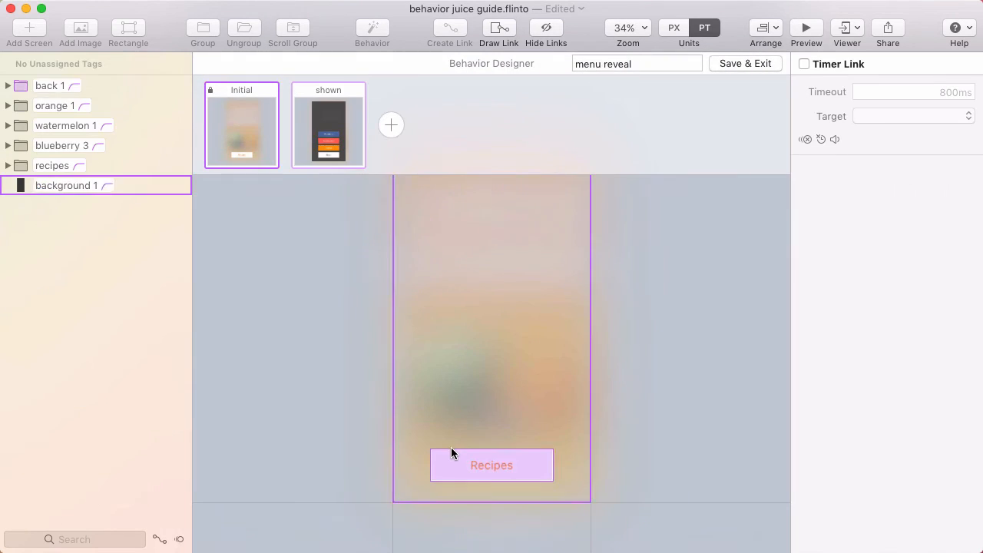
Step: Edit the shown state with the Blueberry button selected, then save the menu reveal behavior
click(491, 464)
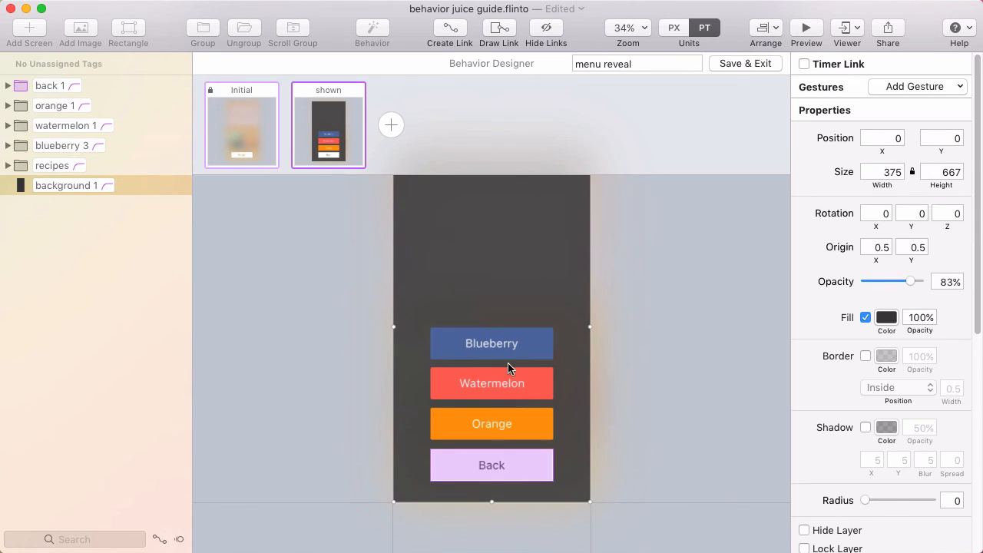
click(492, 344)
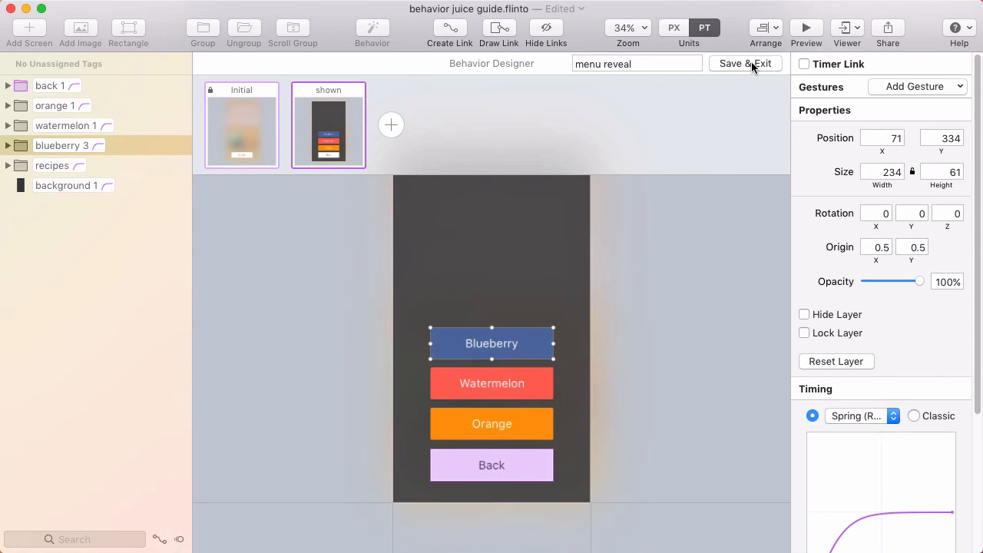
click(743, 65)
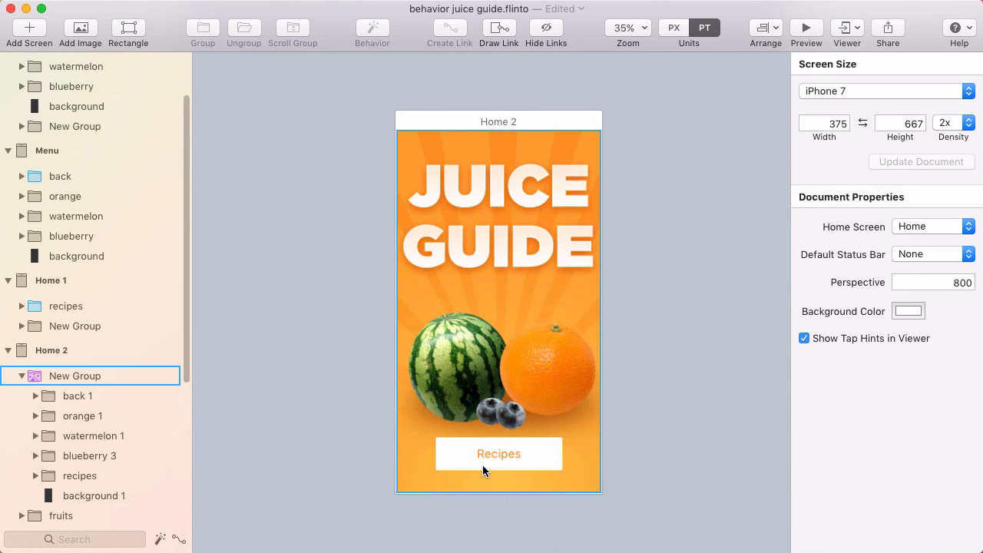
click(497, 453)
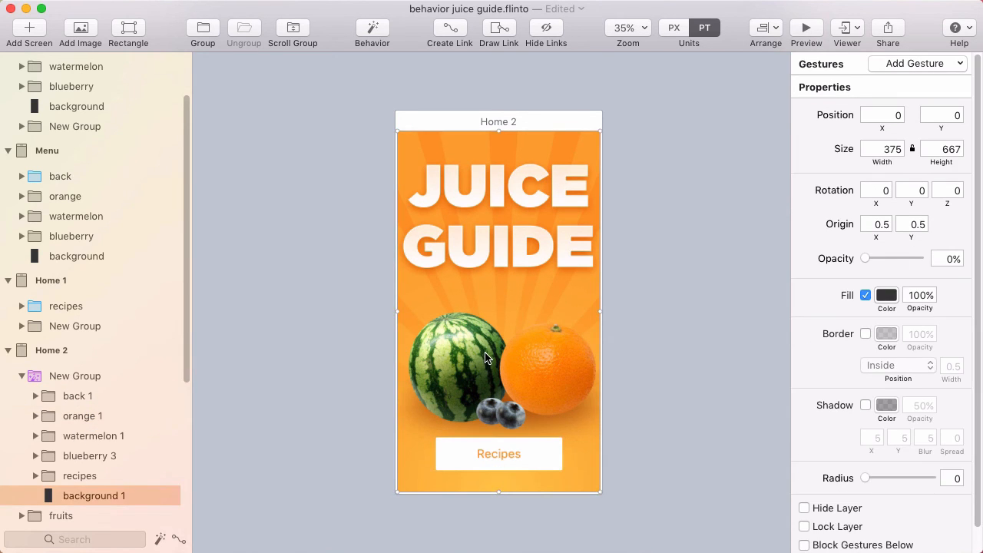
click(83, 415)
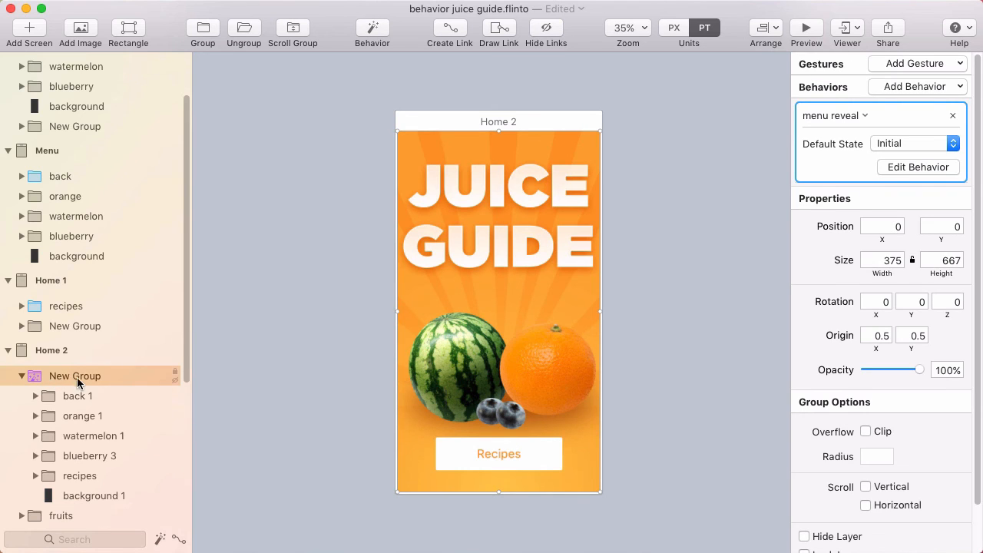
Step: Set the behavior's Default State to 'shown' and start a tap link from the Watermelon button
click(913, 145)
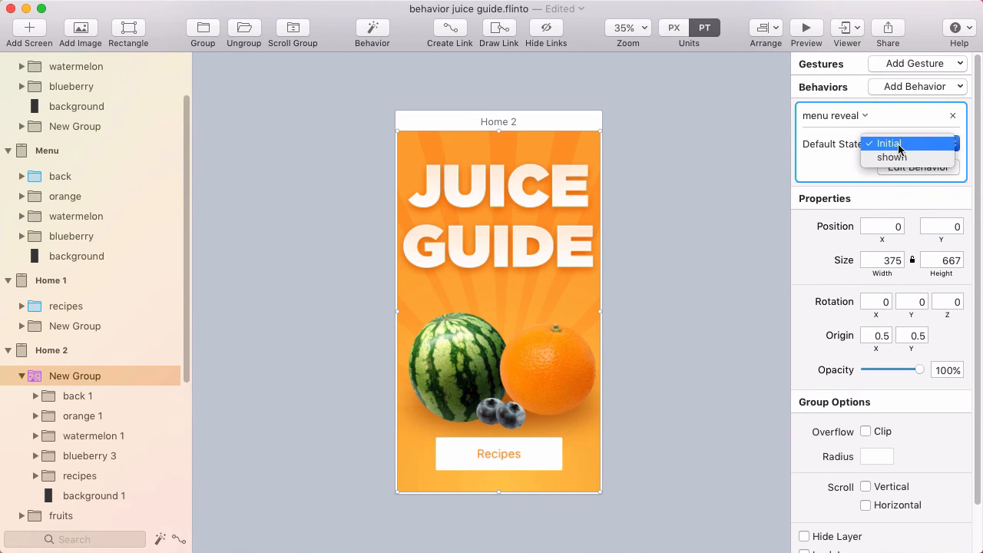
click(891, 156)
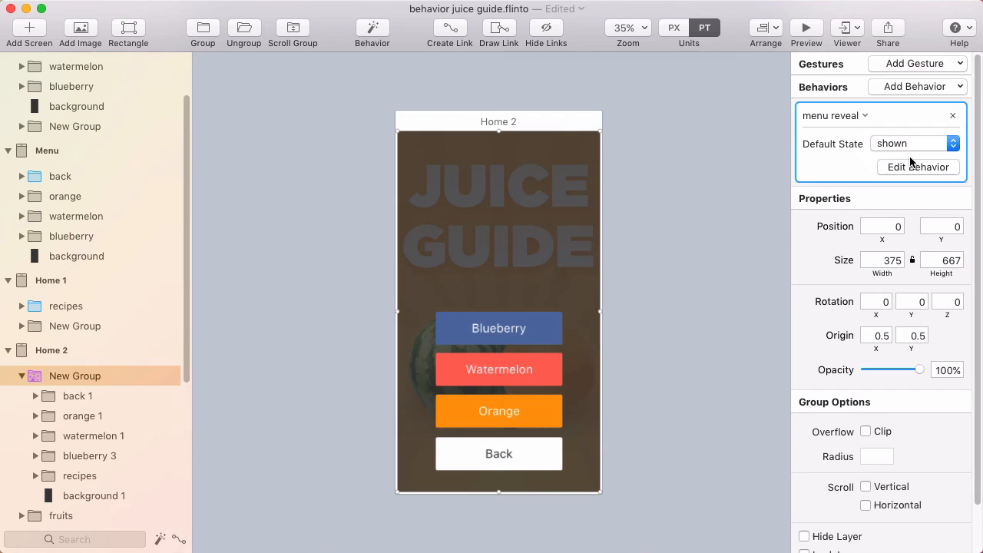
mouse_move(582, 349)
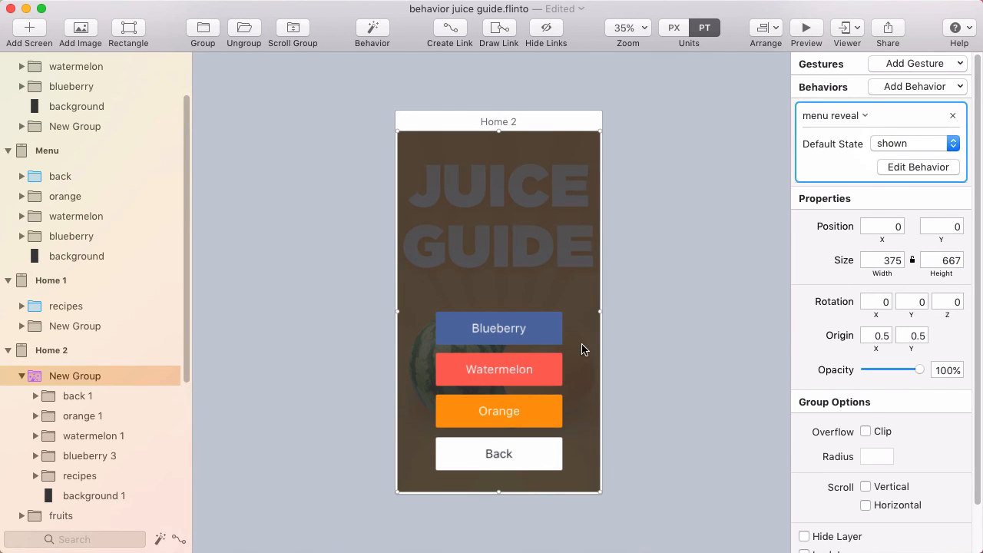
mouse_move(503, 375)
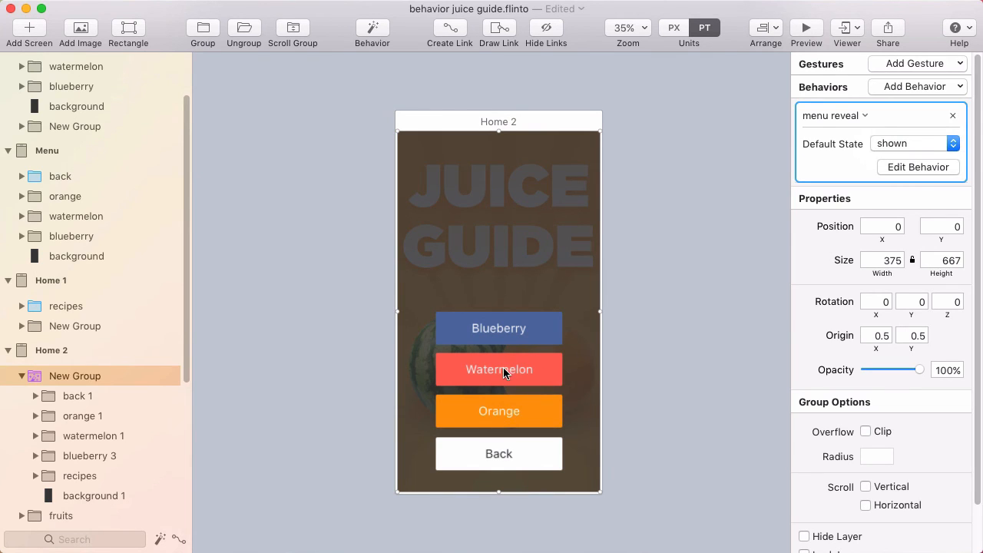
click(498, 368)
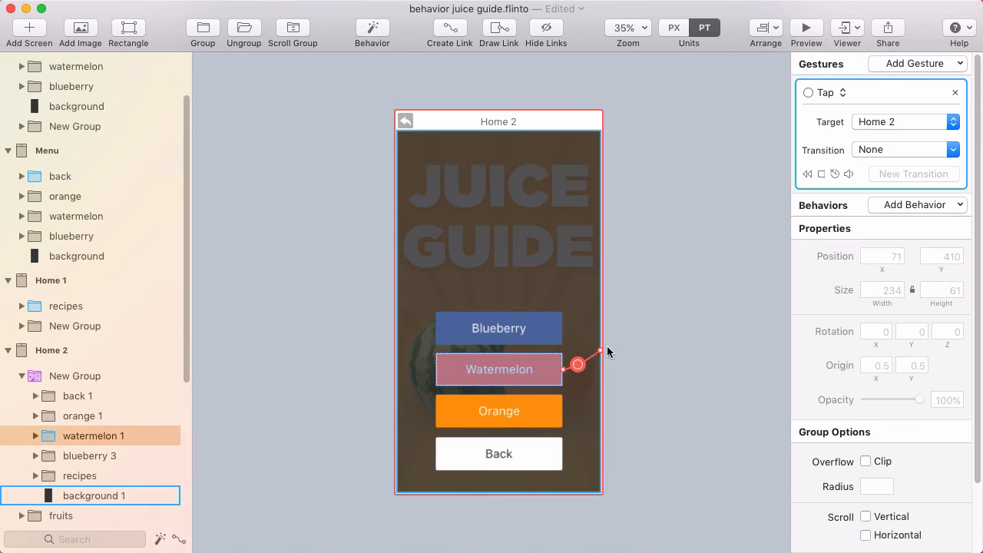
drag(577, 363, 718, 244)
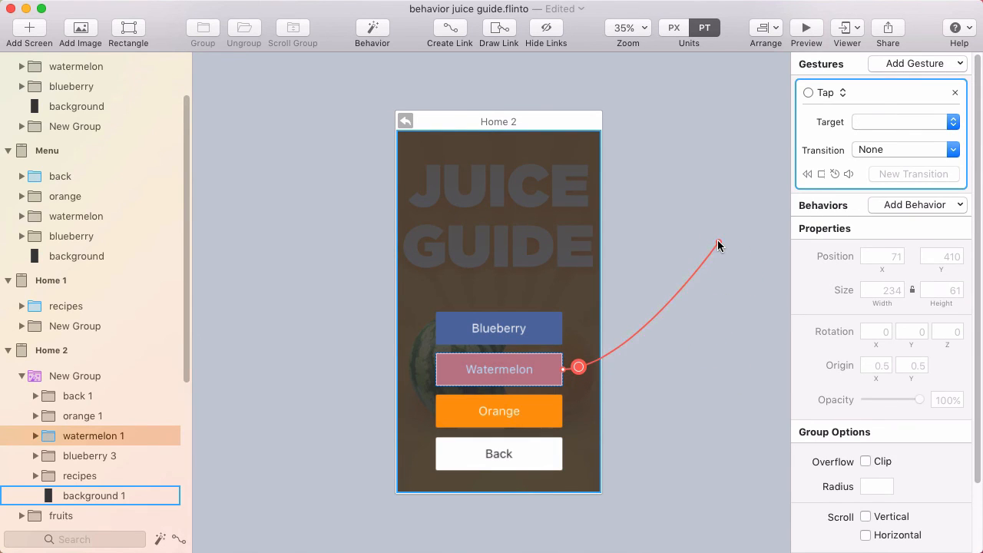